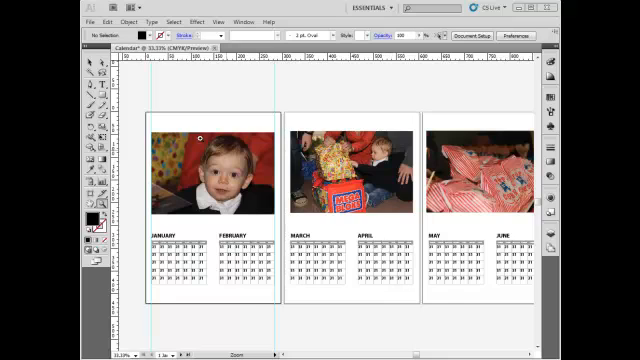
mouse_move(290, 310)
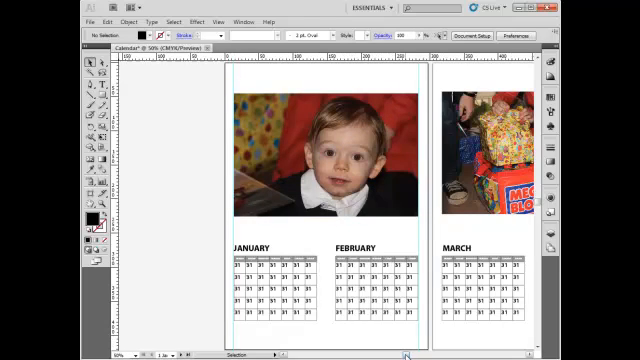
Name the document Calendar, size A3 in millimetres, portrait, and create it
scroll(right, 3)
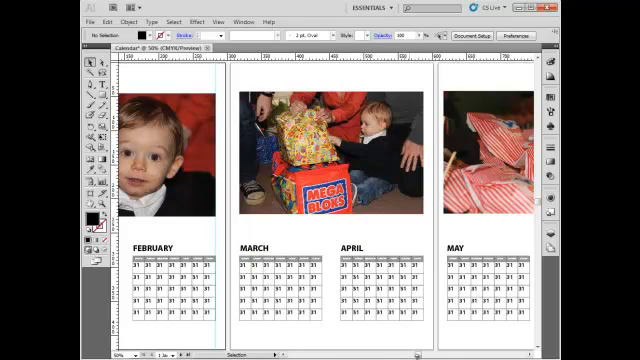
scroll(right, 3)
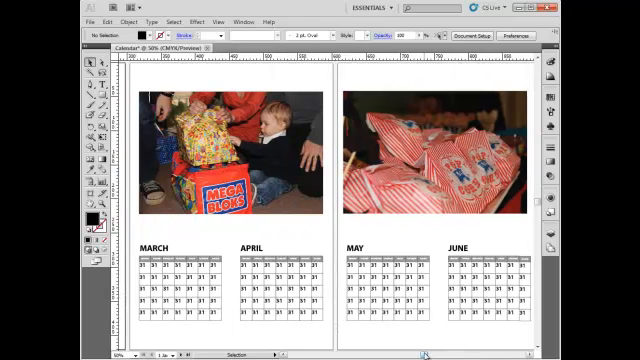
scroll(left, 3)
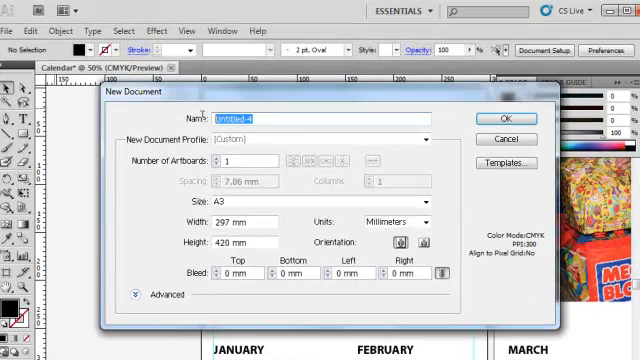
text(Calendar)
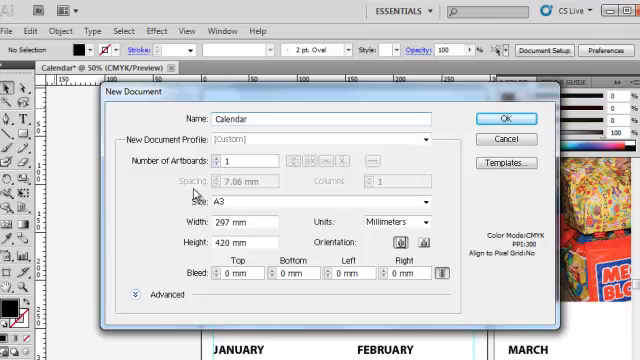
click(410, 200)
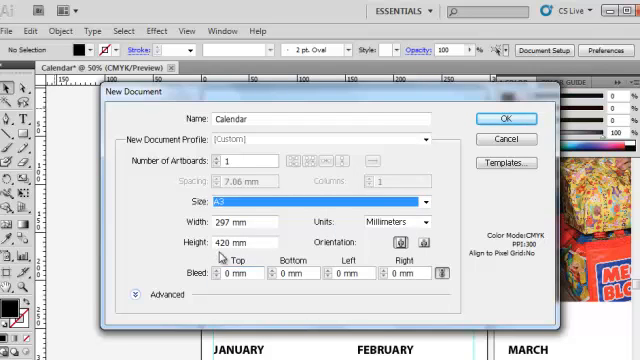
mouse_move(316, 224)
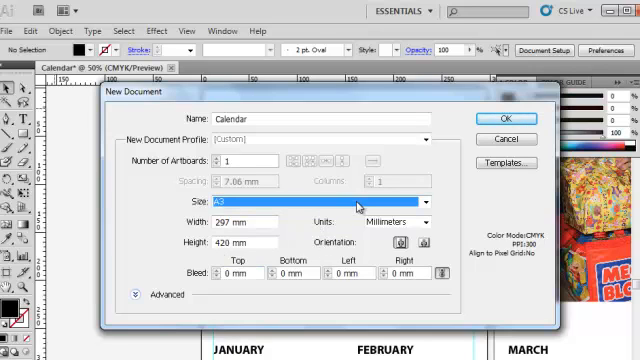
mouse_move(378, 224)
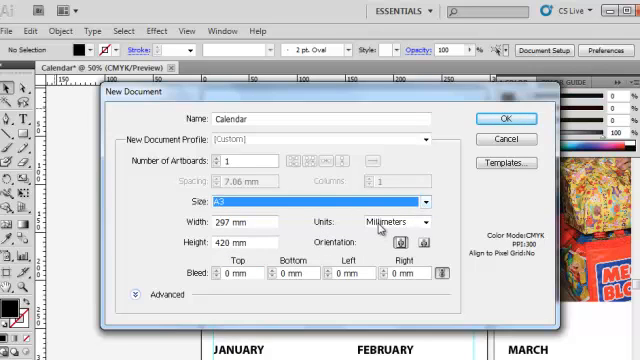
click(398, 240)
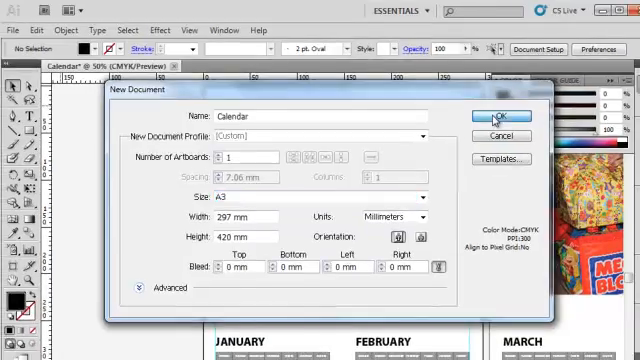
click(494, 114)
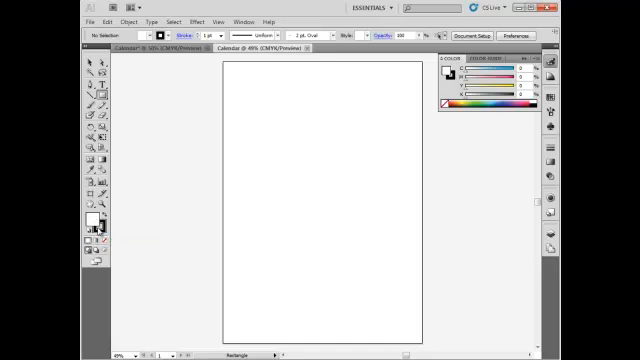
Draw a rectangle of exactly 20 mm width and height on the artboard
click(96, 240)
text(20)
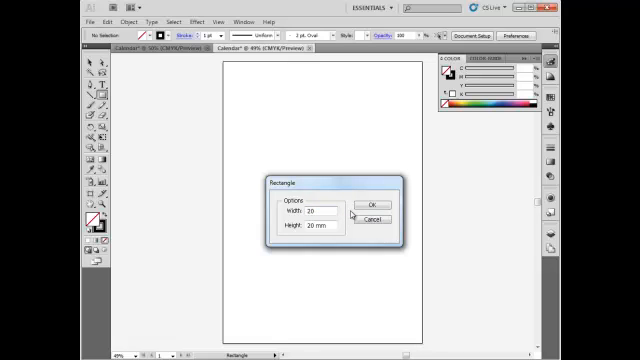
click(324, 228)
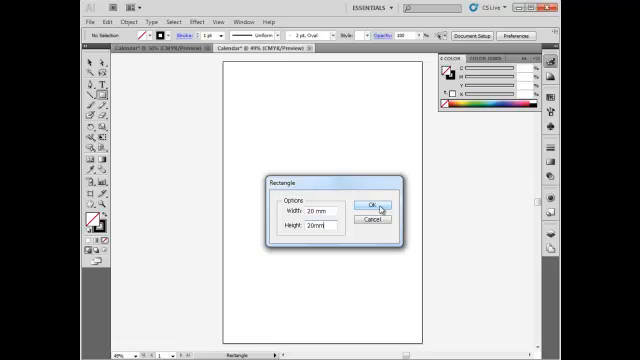
click(370, 204)
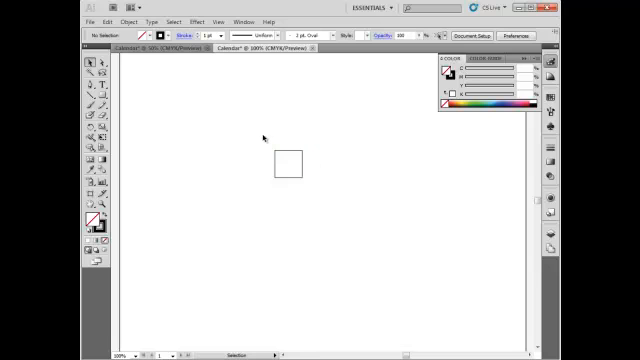
click(288, 164)
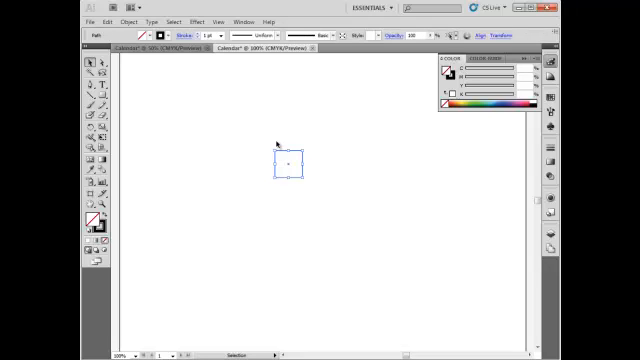
Move a copy of the selected square 20 mm vertically so it sits directly below
click(118, 20)
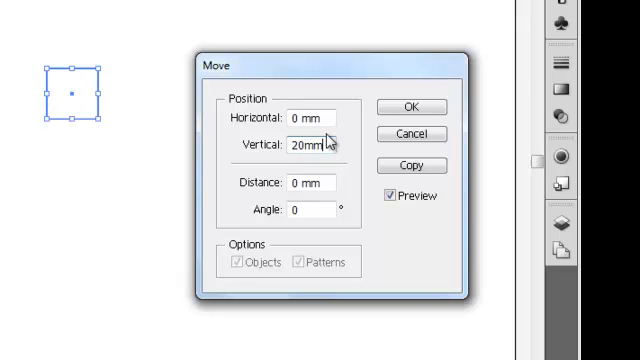
click(390, 196)
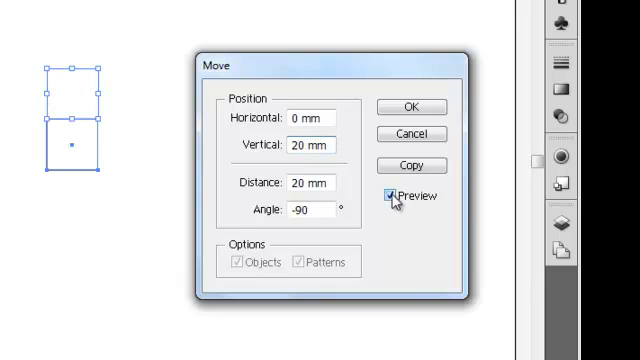
click(392, 196)
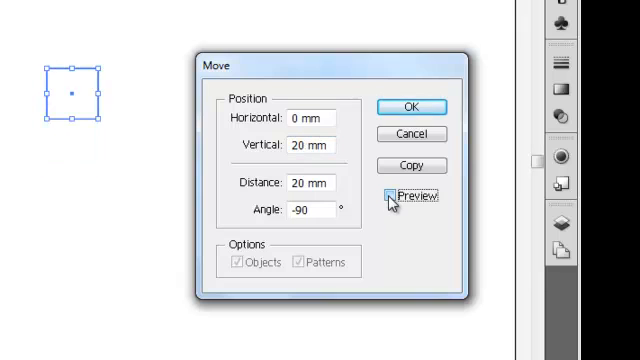
click(388, 198)
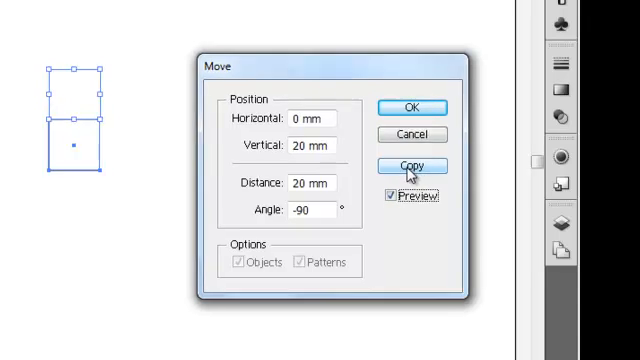
click(410, 166)
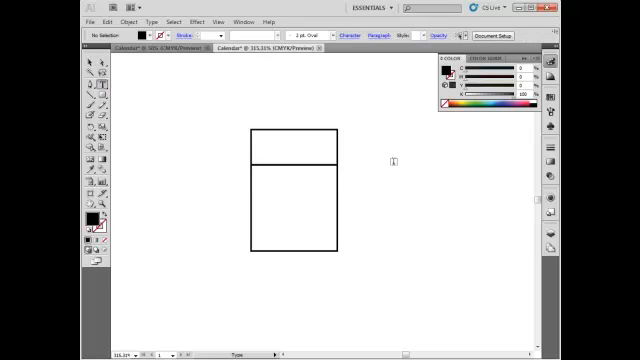
Add a text object reading WEDNESDAY beside the day box
click(396, 160)
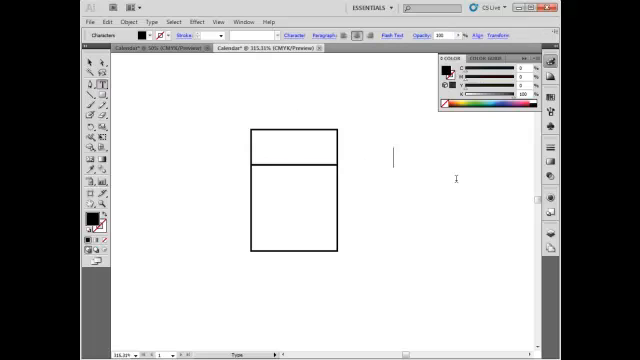
text(WEDNESDAY)
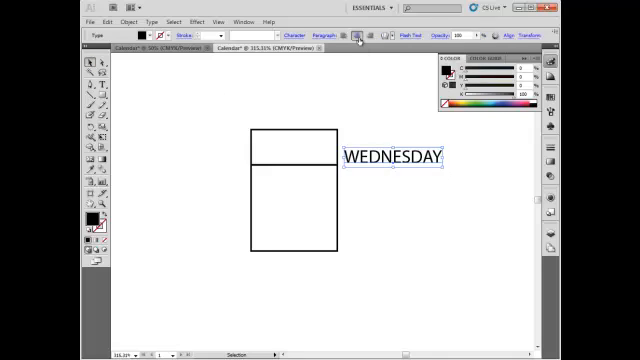
mouse_move(360, 36)
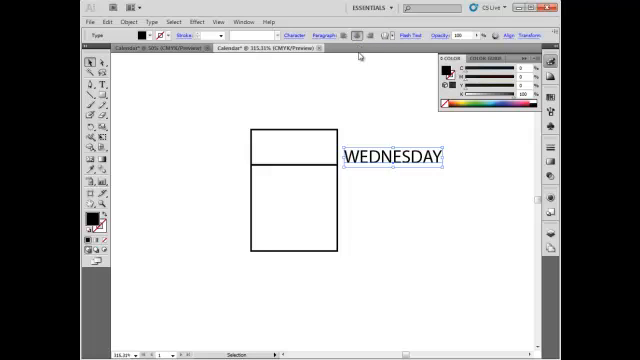
mouse_move(388, 156)
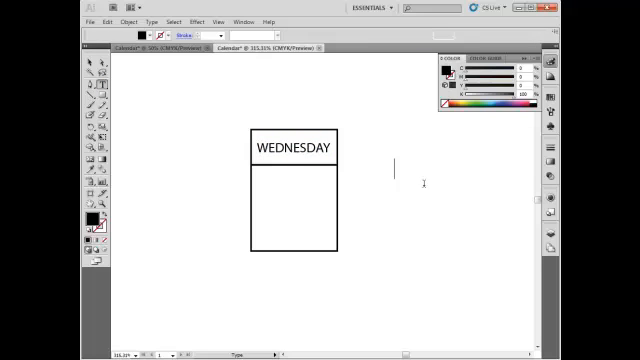
Add the date number 31 as text for the lower part of the day box
text(31)
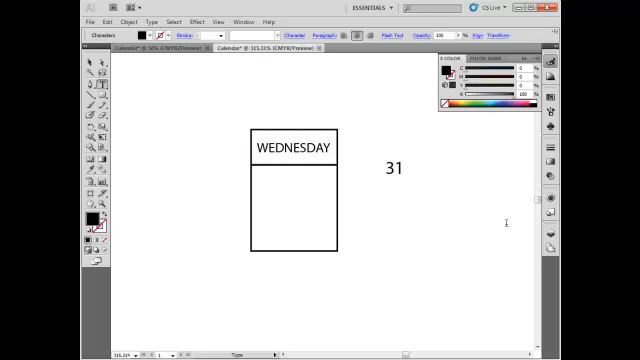
click(392, 170)
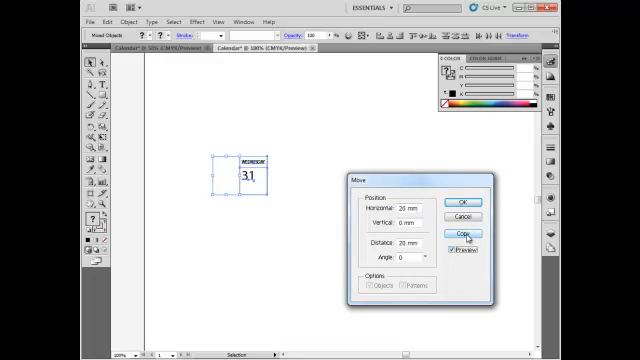
Copy the labelled day box sideways by its width to form a row of seven
click(460, 232)
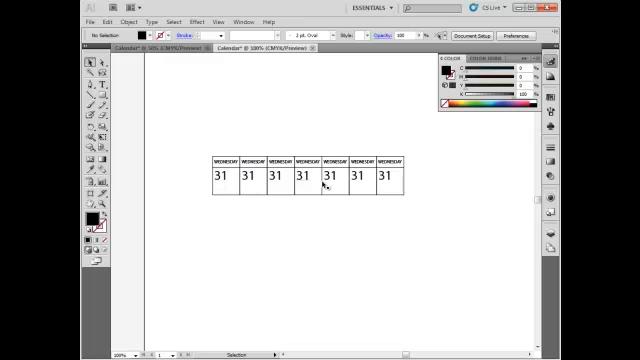
click(216, 180)
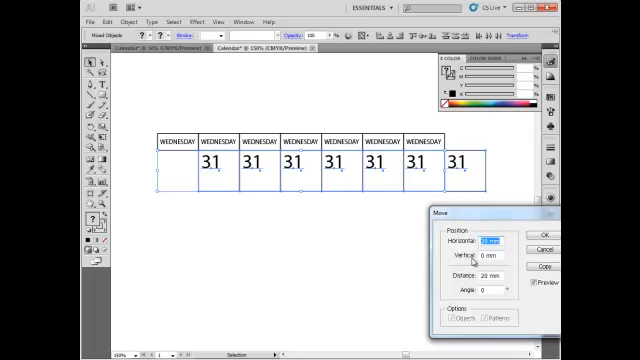
Copy the row downward with horizontal 0mm and the box height vertical
text(0mm)
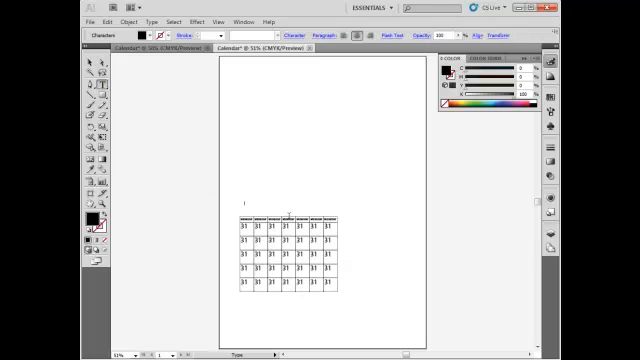
Edit a weekday label in the grid, starting it with MA
text(MA)
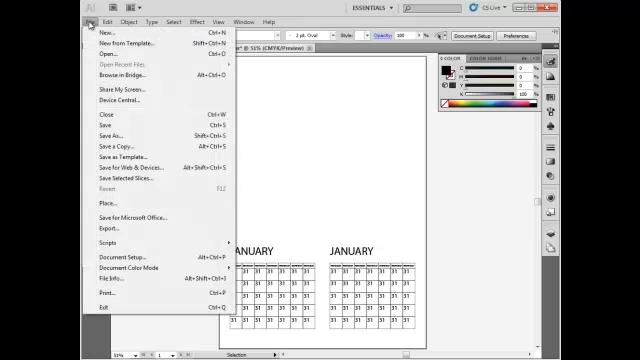
mouse_move(108, 204)
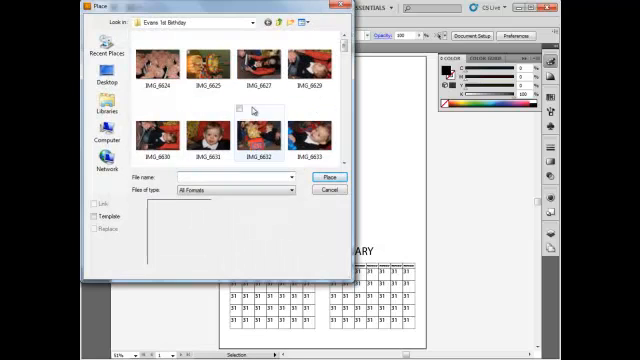
Place a photo of the child from the birthday folder into the document
click(212, 136)
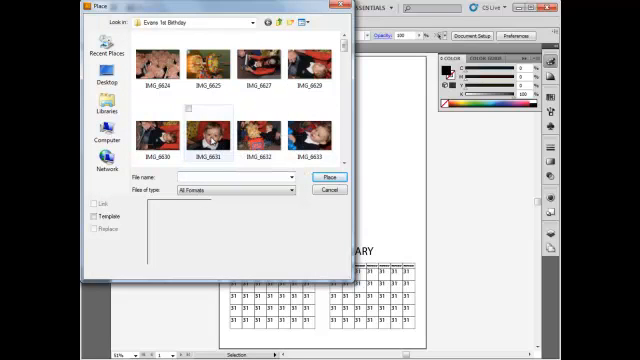
click(204, 130)
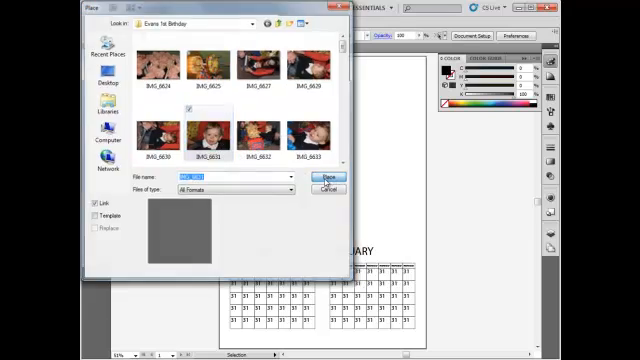
click(356, 178)
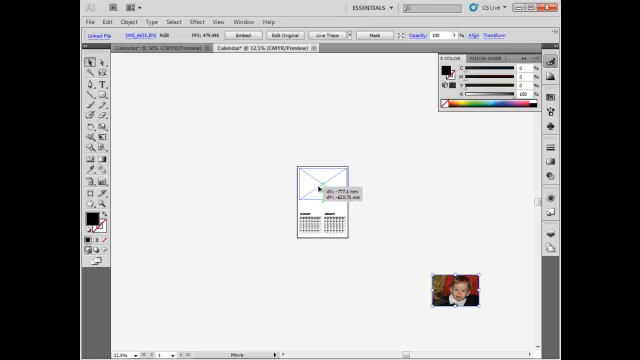
Drag the photo to the page top and scale it to span the page width
drag(456, 290, 320, 184)
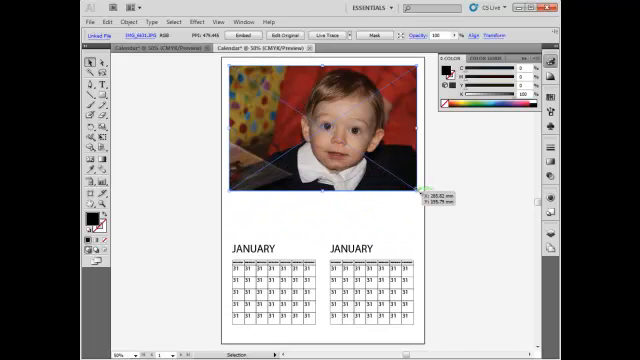
drag(412, 192, 412, 192)
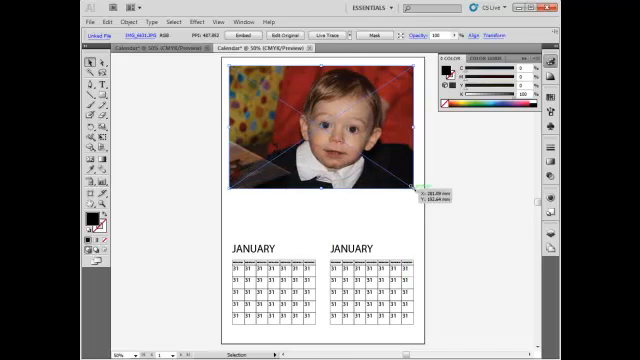
drag(414, 184, 418, 188)
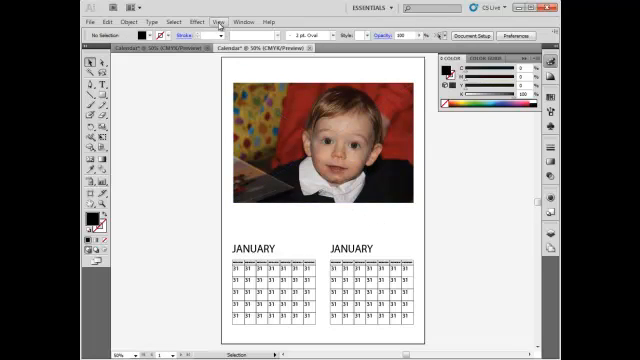
Magnify the January calendar grid with the Zoom tool to inspect its WEDNESDAY/31 placeholders
click(210, 20)
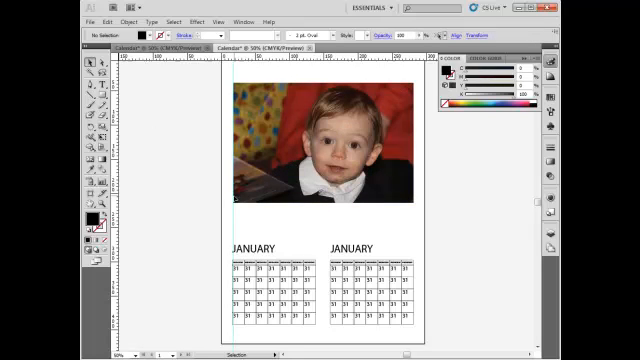
click(320, 144)
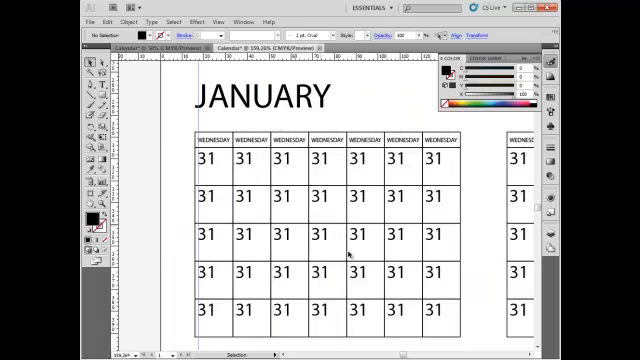
Zoom back out so the photo and both January grids are visible together
key(ctrl+a)
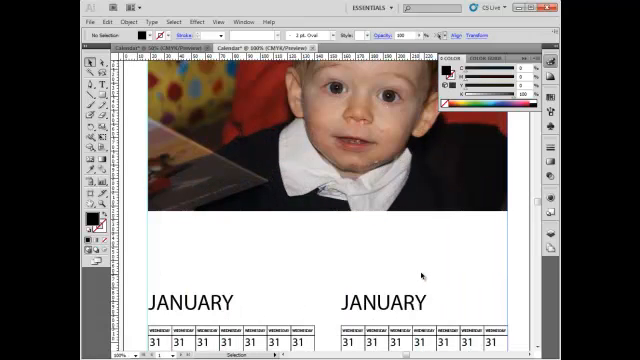
scroll(down, 3)
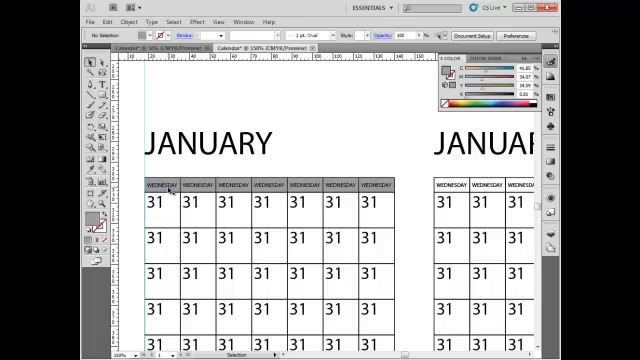
Retype the first January grid's weekday headers as MONDAY through THURSDAY
click(200, 204)
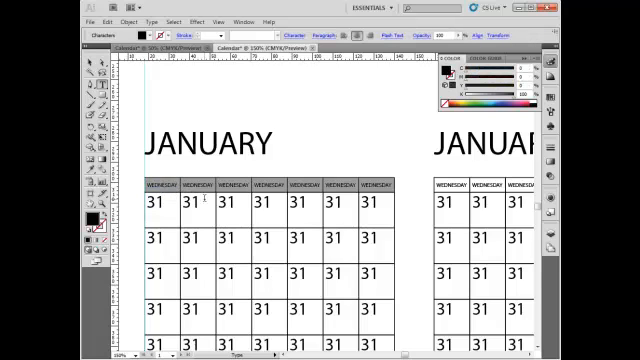
text(MONDAY)
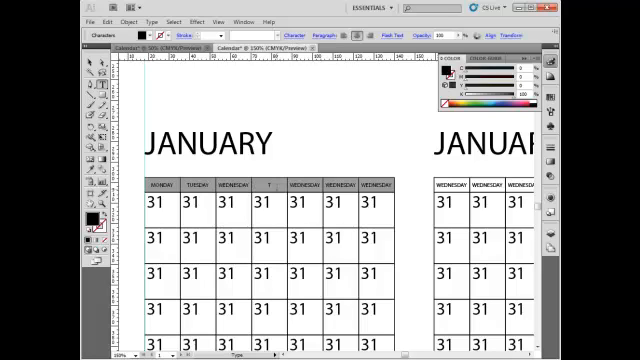
text(THURSDAY)
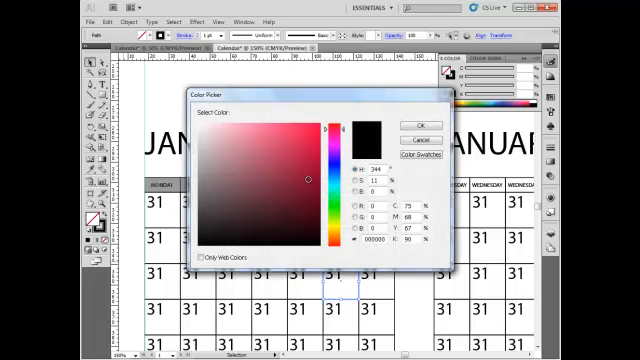
Fill one January date cell dark red via the Color Picker to mark a special day
click(424, 124)
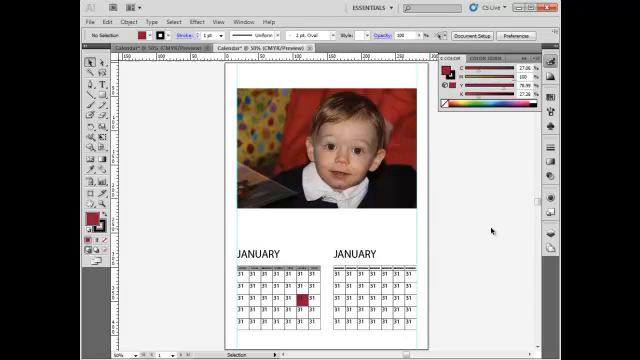
mouse_move(230, 92)
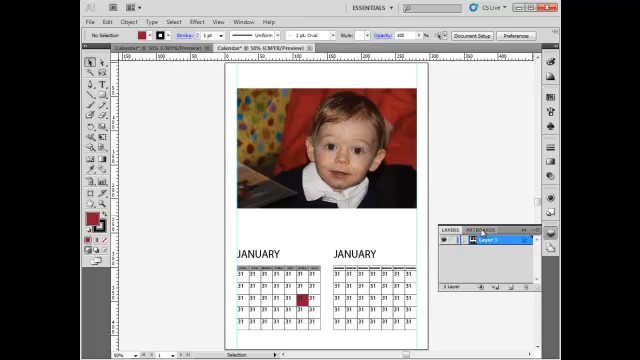
Rename the first artboard to 'January February' in the Artboards panel
click(486, 228)
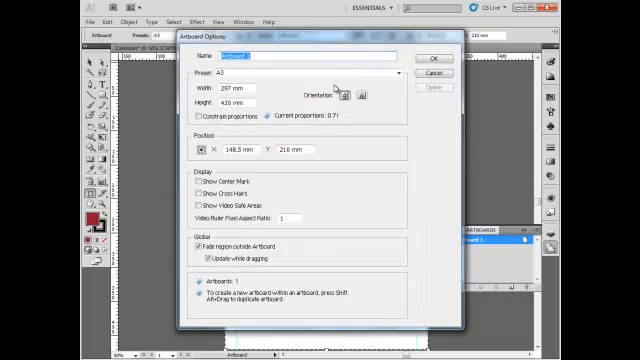
text(January P)
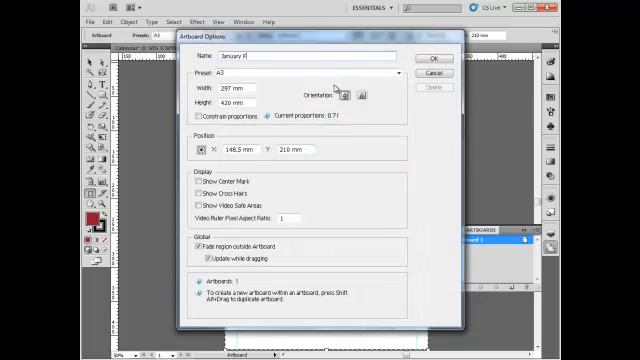
text(ebruary)
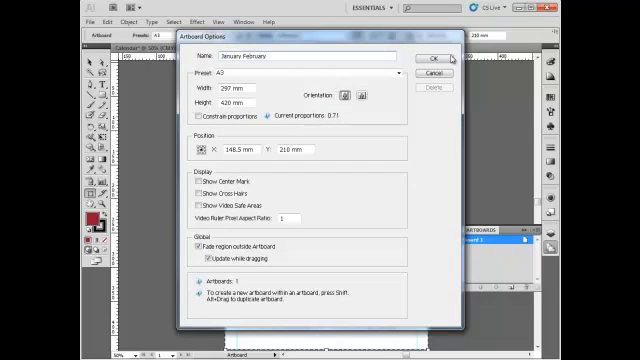
click(432, 56)
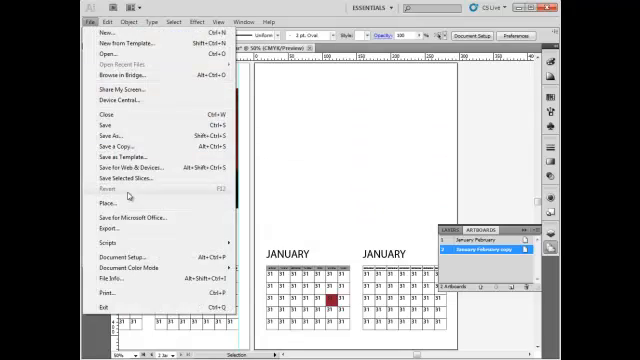
Place a second toddler photo from the Birthday folder onto the second artboard
click(100, 204)
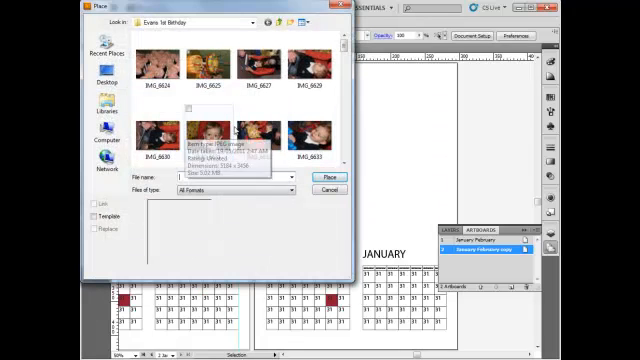
scroll(down, 3)
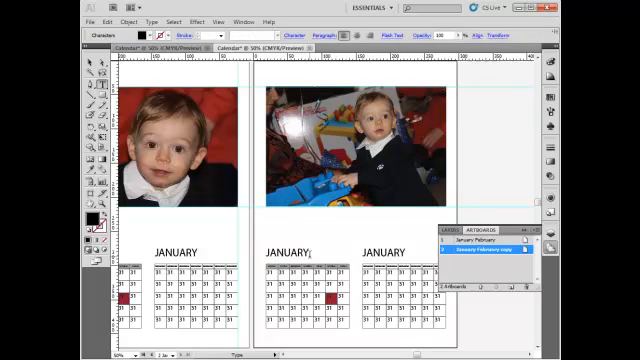
Retitle the second page's month headings as MARCH and APRIL
text(MARCH)
click(384, 252)
text(APRIL)
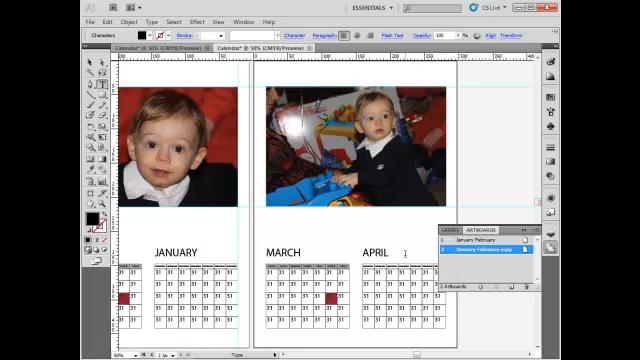
click(372, 252)
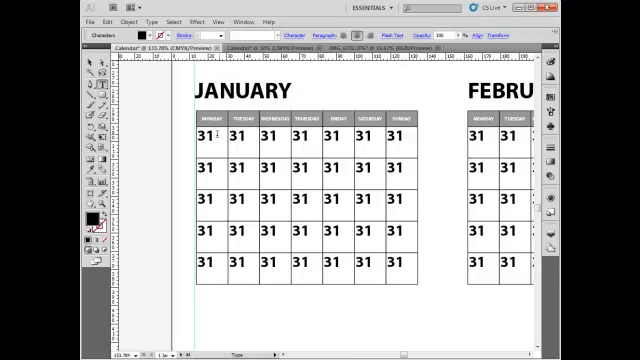
Number January's first date cells 1 to 4, then scroll over to the February grid
double_click(208, 136)
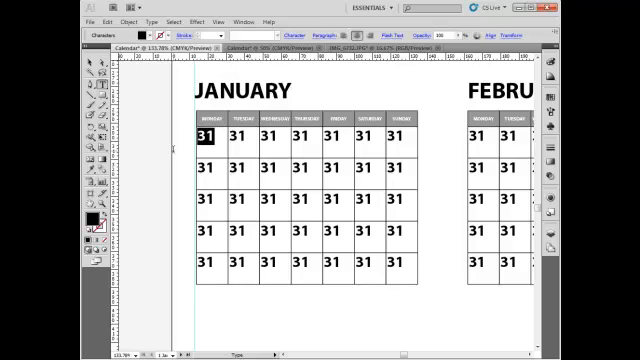
text(1)
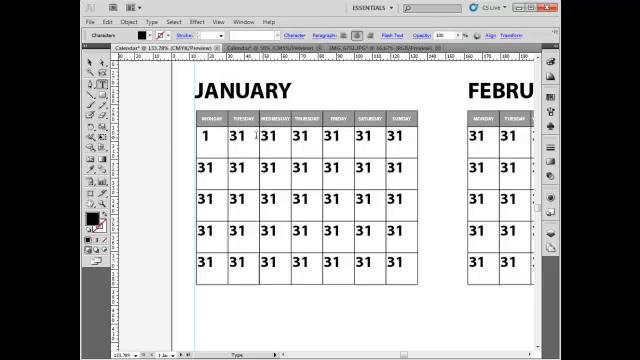
text(2)
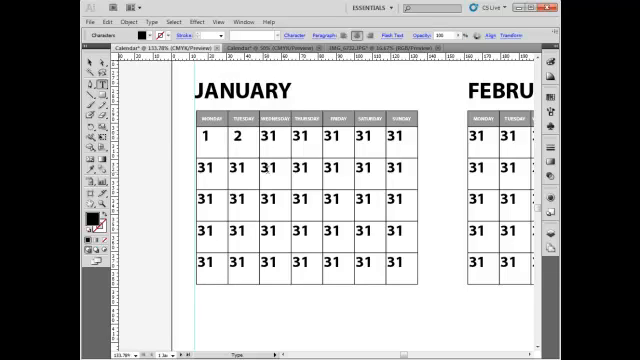
text(3)
text(4)
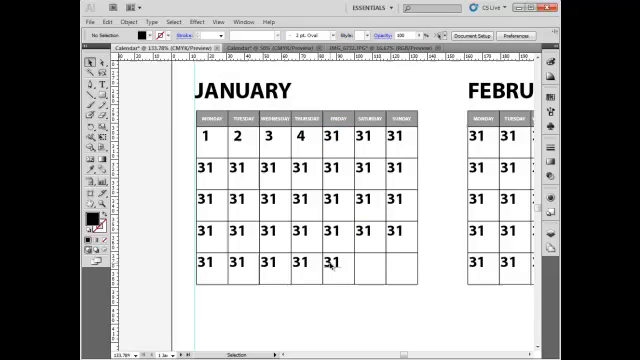
scroll(right, 3)
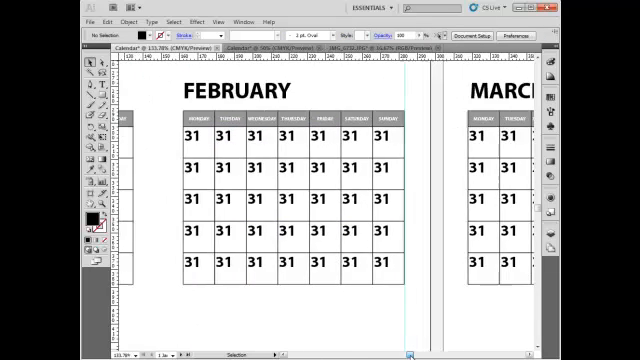